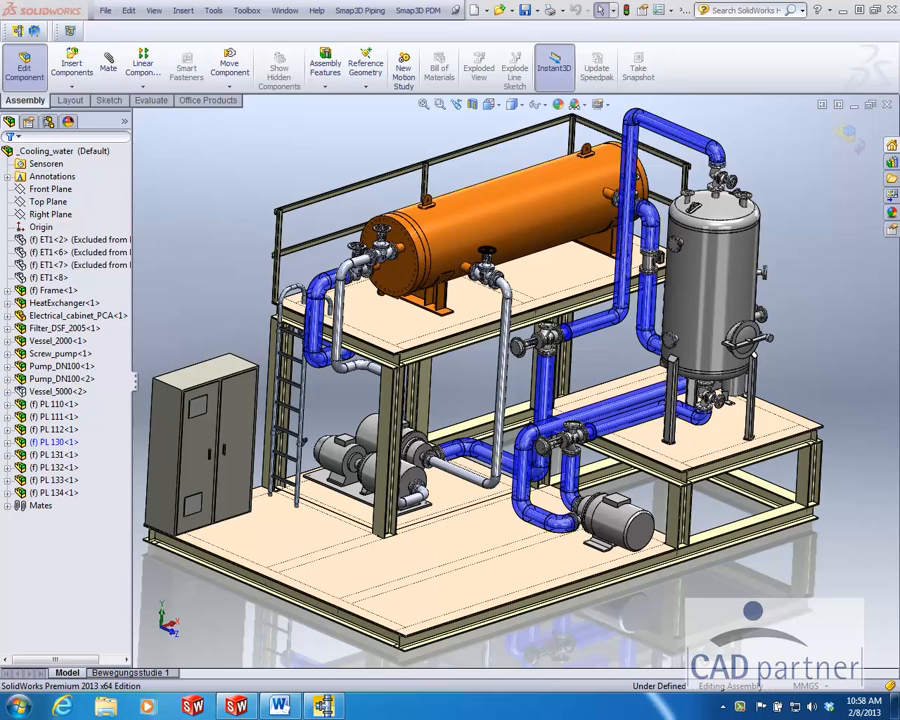
{"action": "mouse_move", "coordinate": [648, 504]}
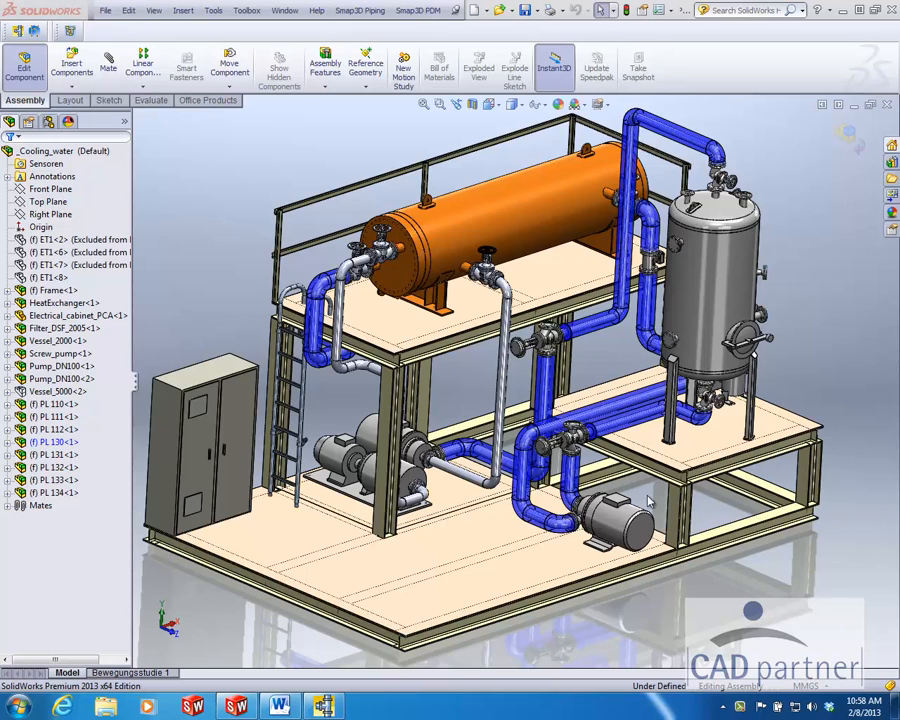
- Show the SMAP3D Piping manager listing pipelines PL 130 and PL 130_100
{"action": "left_click", "coordinate": [52, 442]}
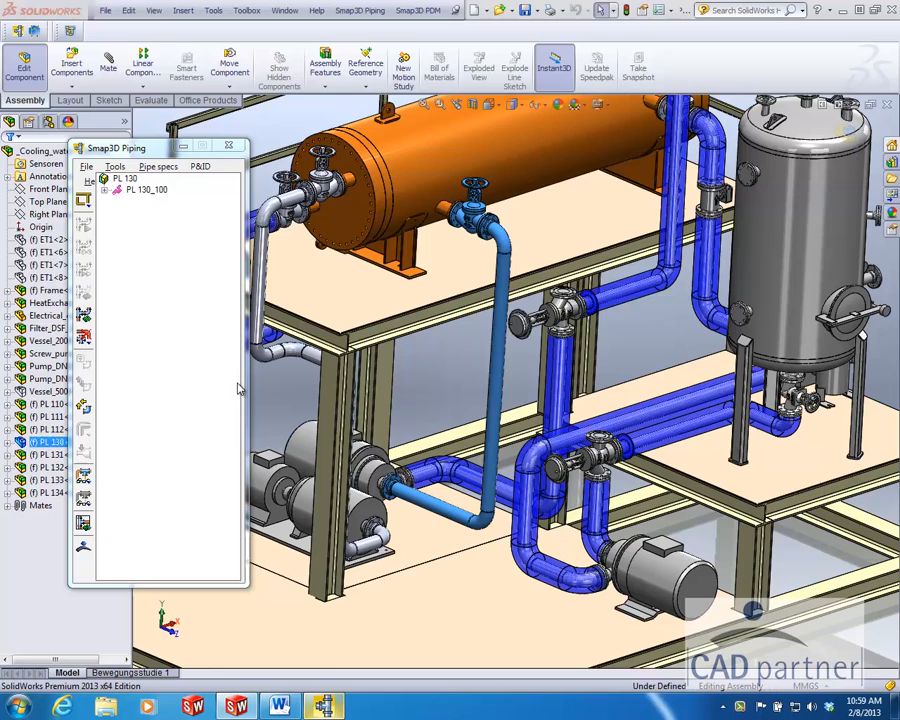
- Select pipeline PL 130_100 and reveal its insulation generation options
{"action": "left_click", "coordinate": [148, 188]}
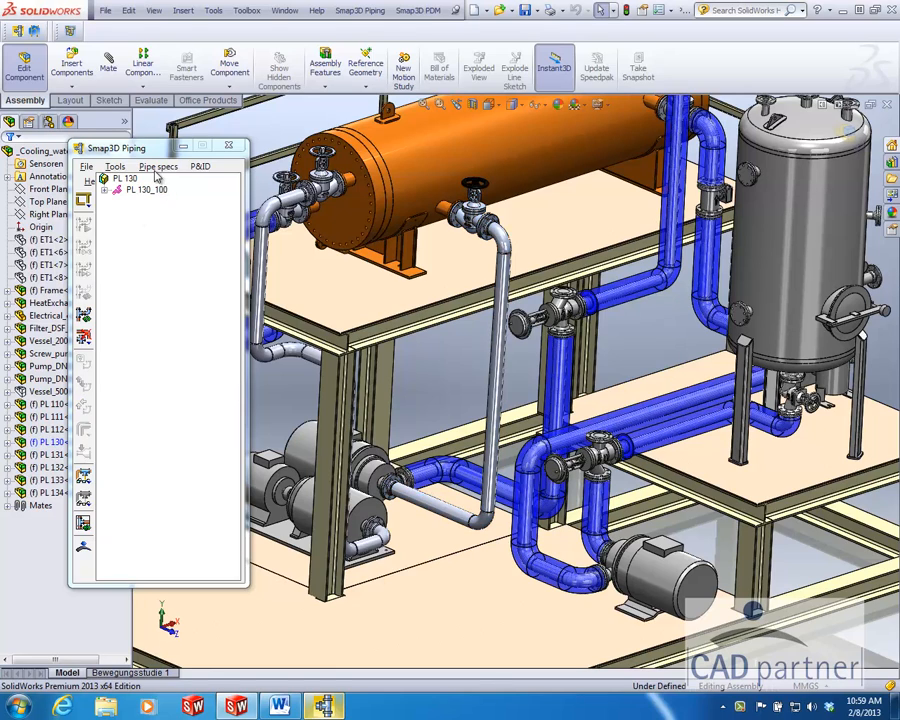
{"action": "left_click", "coordinate": [148, 188]}
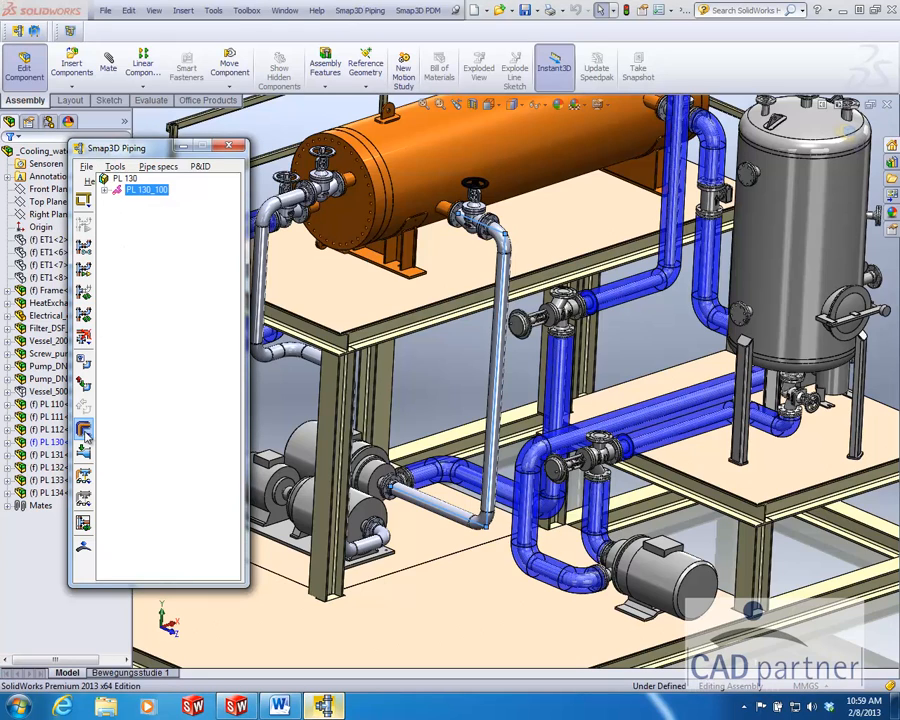
{"action": "left_click", "coordinate": [84, 428]}
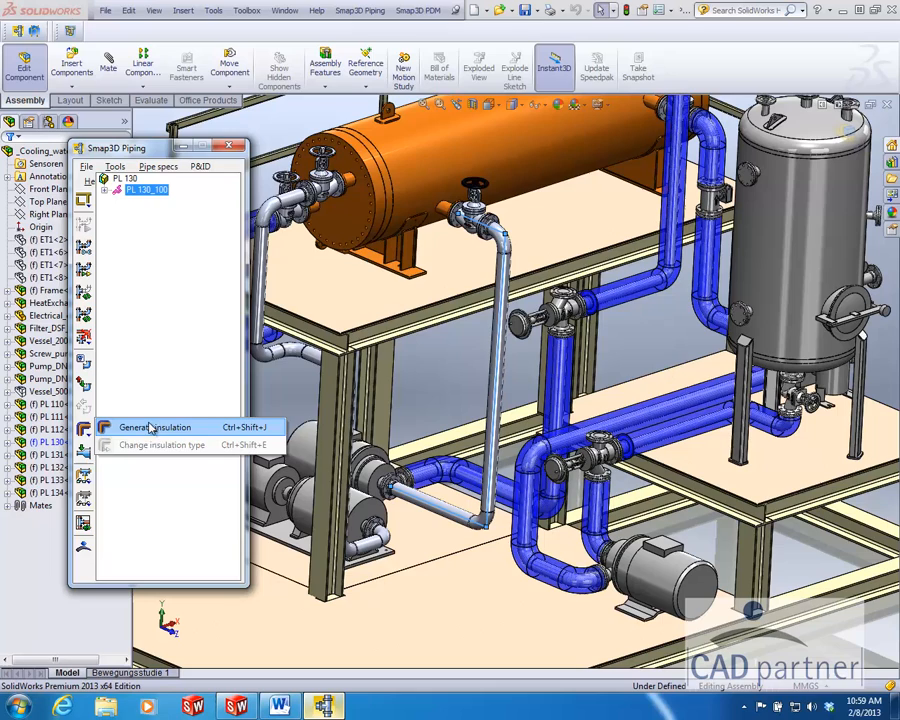
- Generate insulation along the whole PL 130_100 pipeline from the Insulation type dialog
{"action": "left_click", "coordinate": [156, 428]}
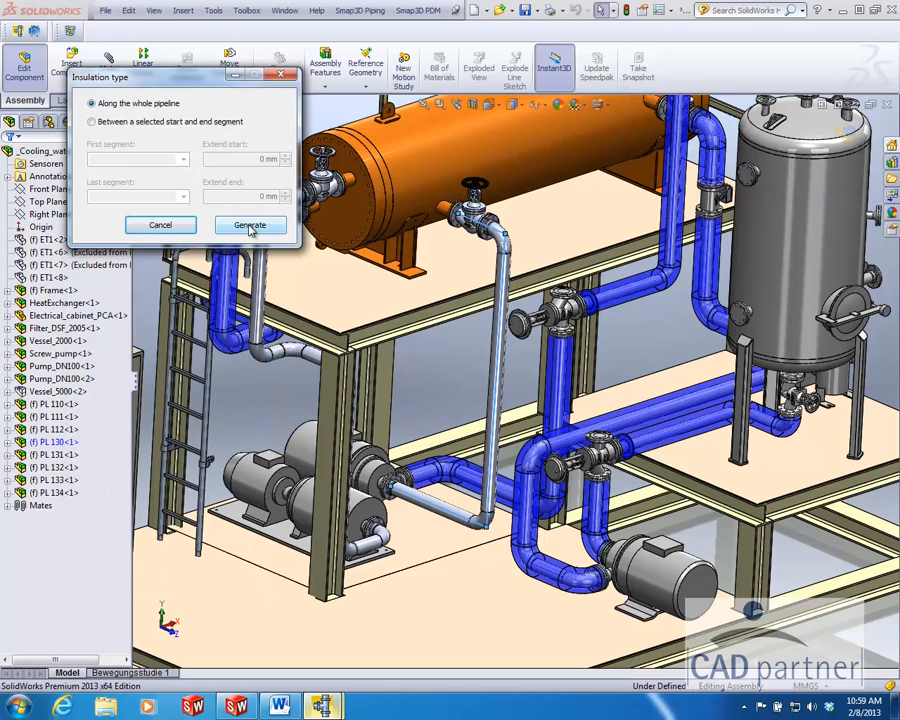
{"action": "left_click", "coordinate": [250, 224]}
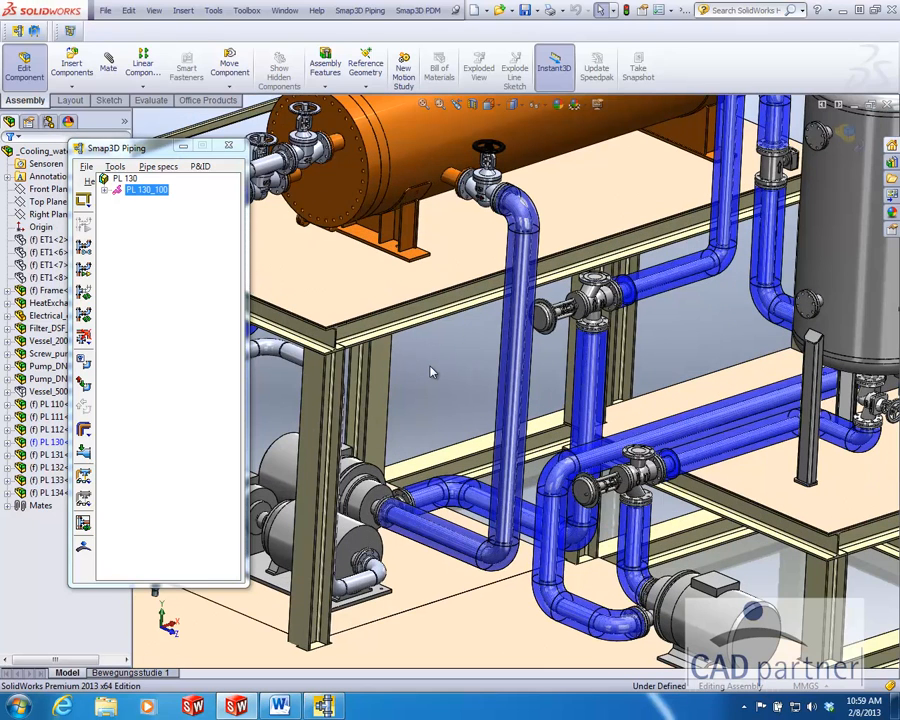
{"action": "mouse_move", "coordinate": [448, 428]}
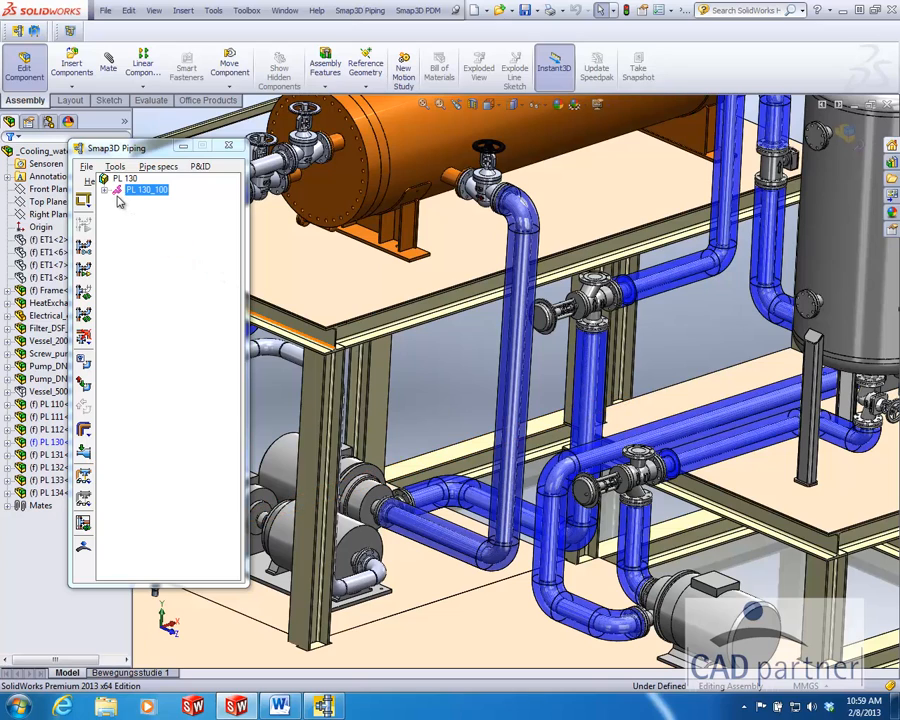
- Show PL 130_100's insulation via its context menu, then close the SMAP3D Piping manager
{"action": "right_click", "coordinate": [148, 190]}
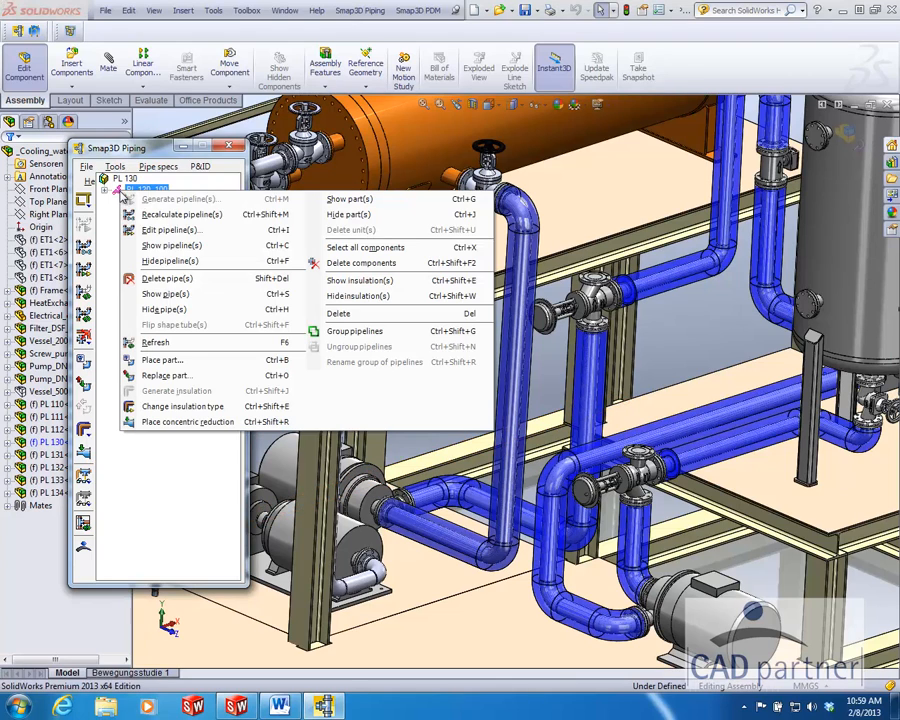
{"action": "mouse_move", "coordinate": [360, 280]}
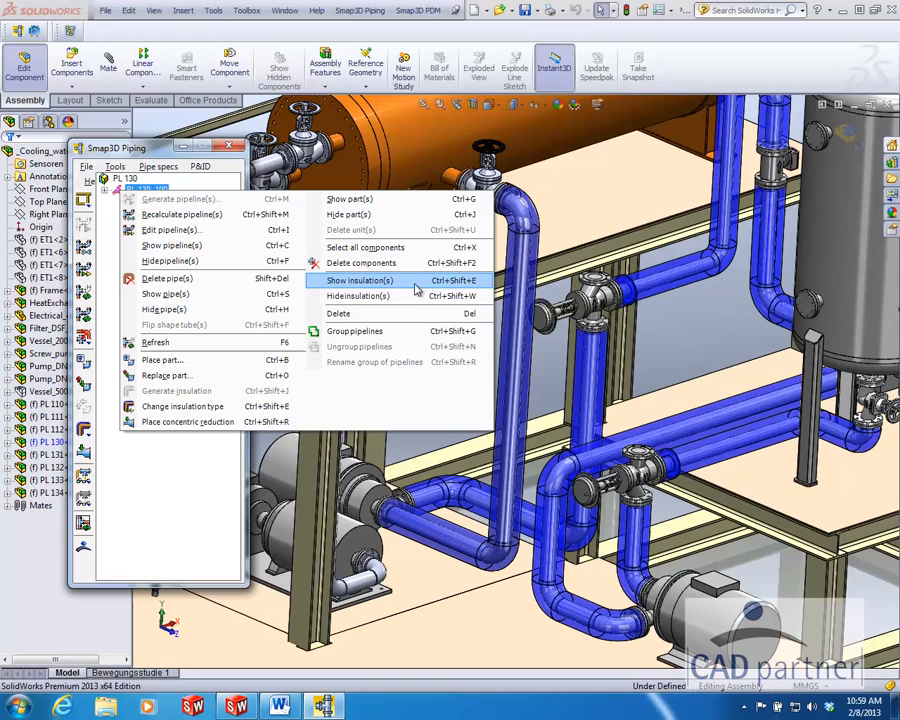
{"action": "left_click", "coordinate": [360, 280]}
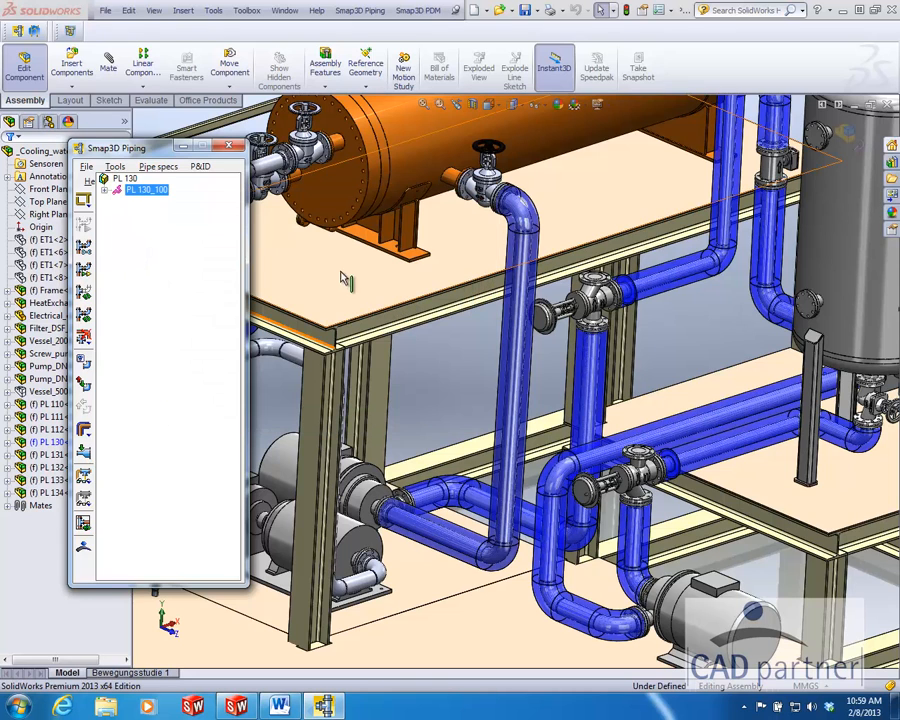
{"action": "right_click", "coordinate": [148, 190]}
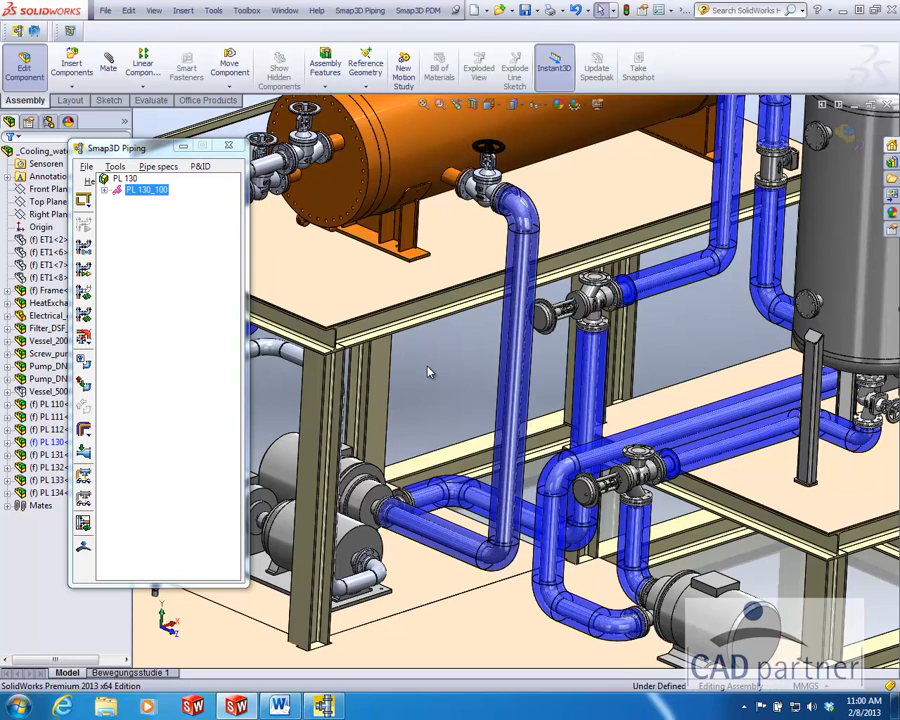
{"action": "mouse_move", "coordinate": [210, 164]}
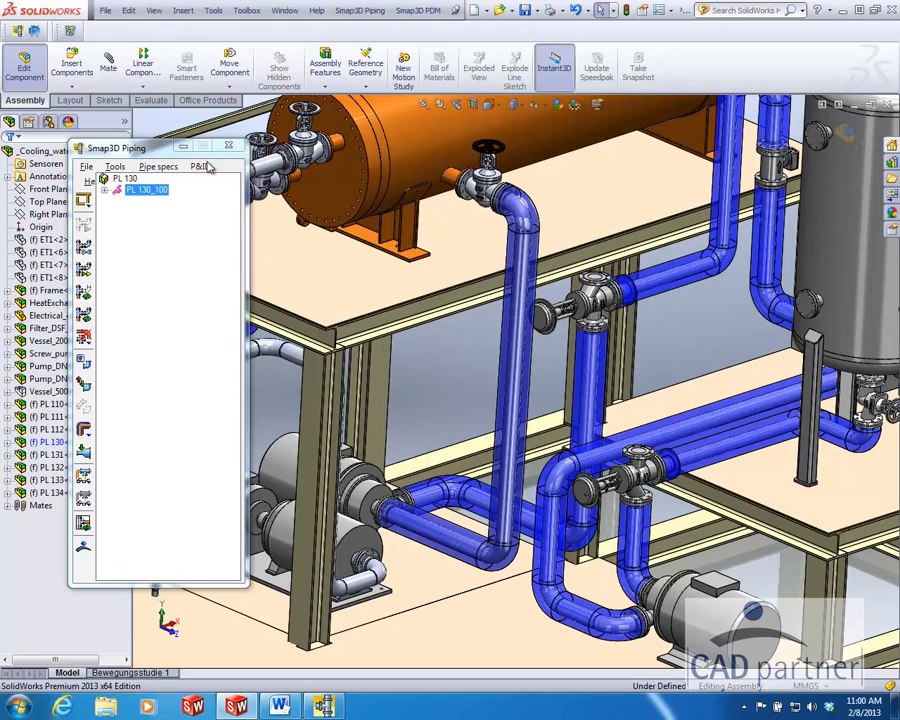
{"action": "left_click", "coordinate": [228, 148]}
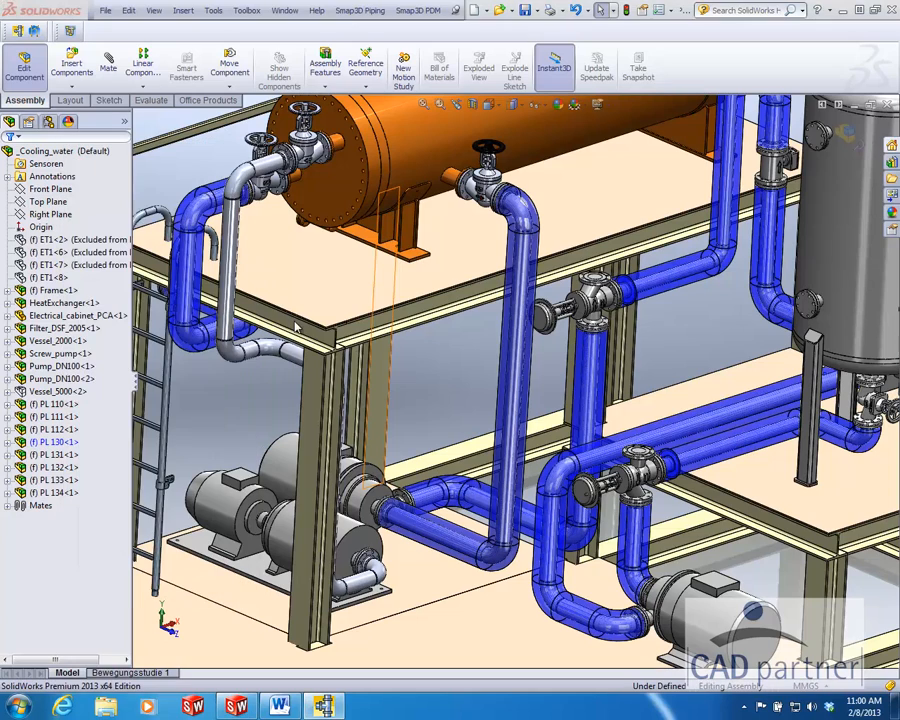